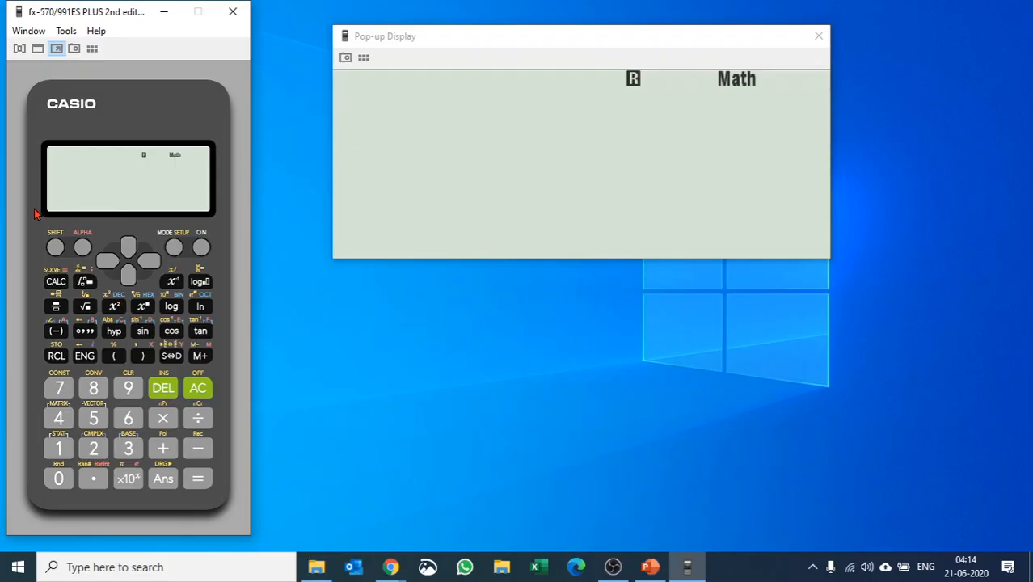
Step: Switch the calculator to STAT mode with the 1-VAR single-variable table
left_click(174, 248)
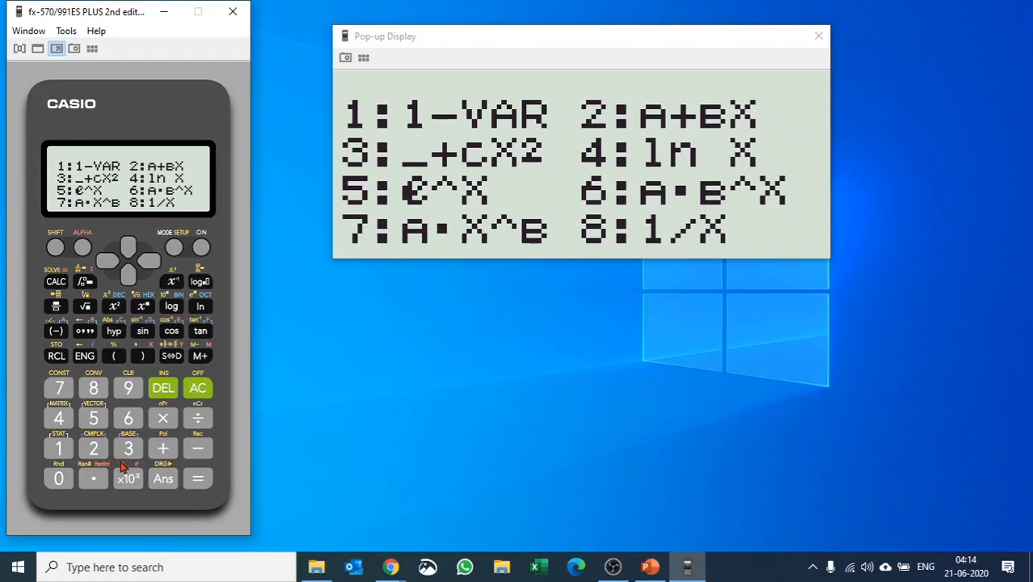
left_click(58, 448)
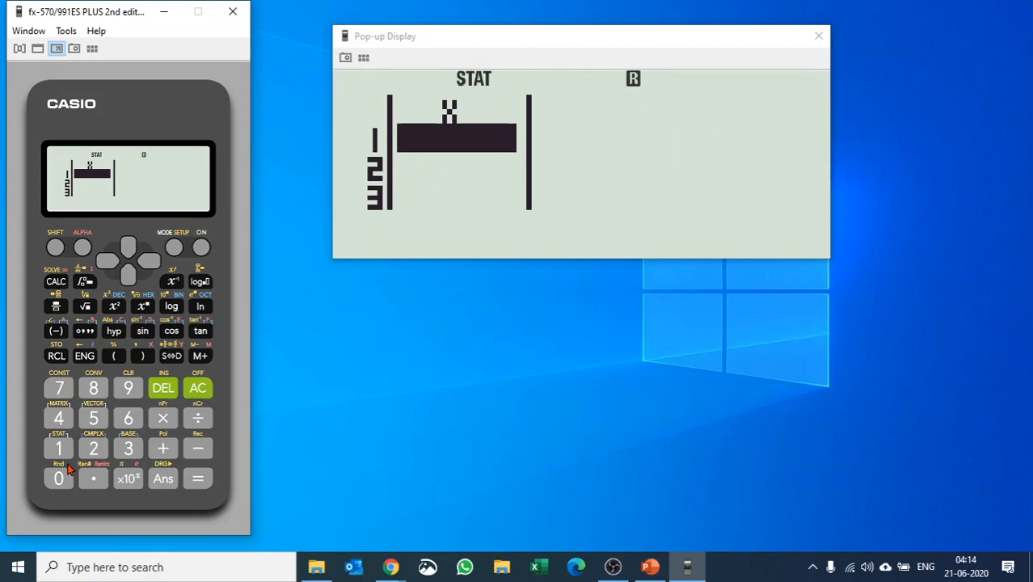
mouse_move(80, 445)
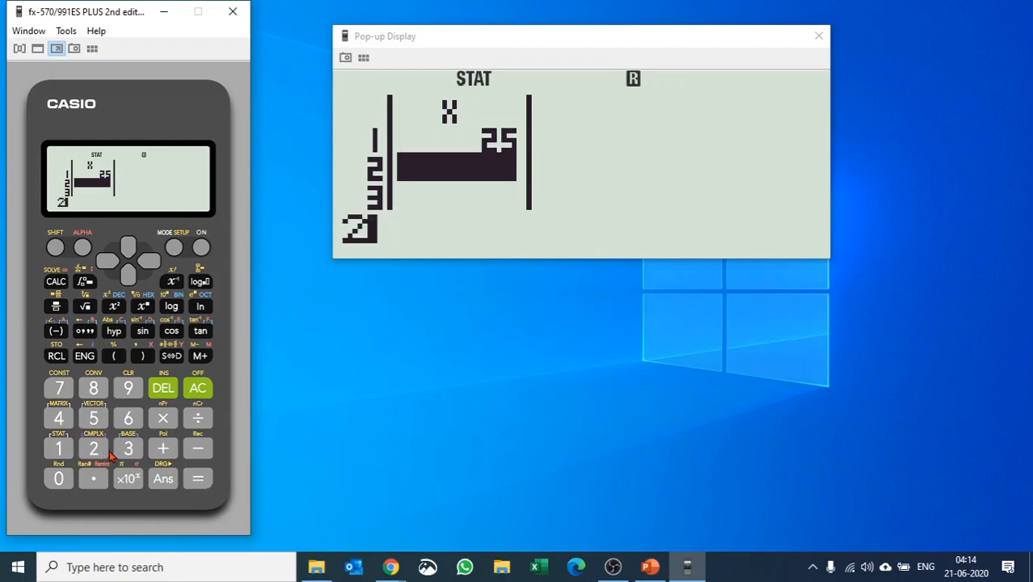
Step: Enter the x-values 25, 23, 20, …, 26, 21, 26, 24 into the 1-VAR table
left_click(93, 448)
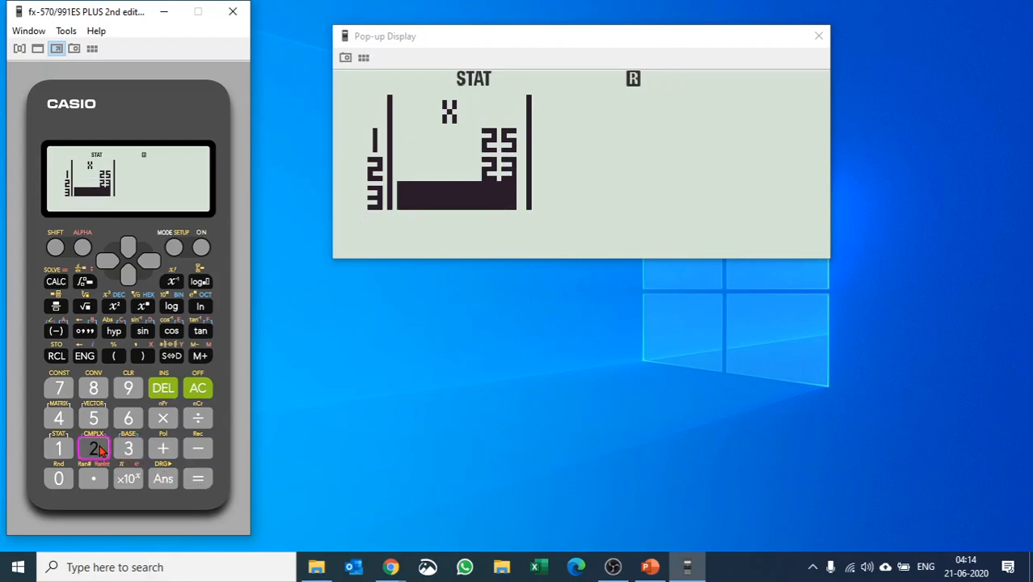
left_click(93, 448)
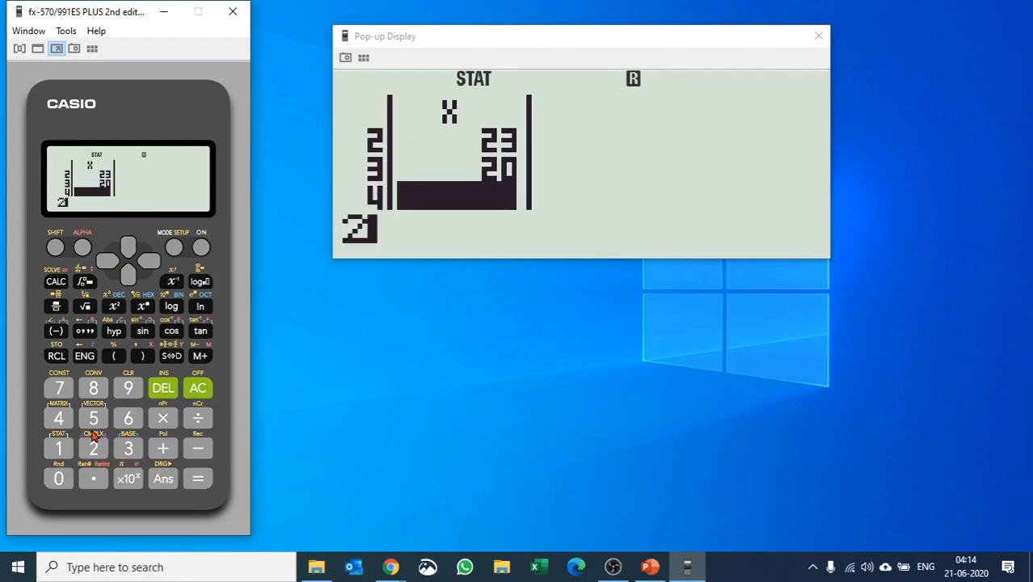
left_click(127, 418)
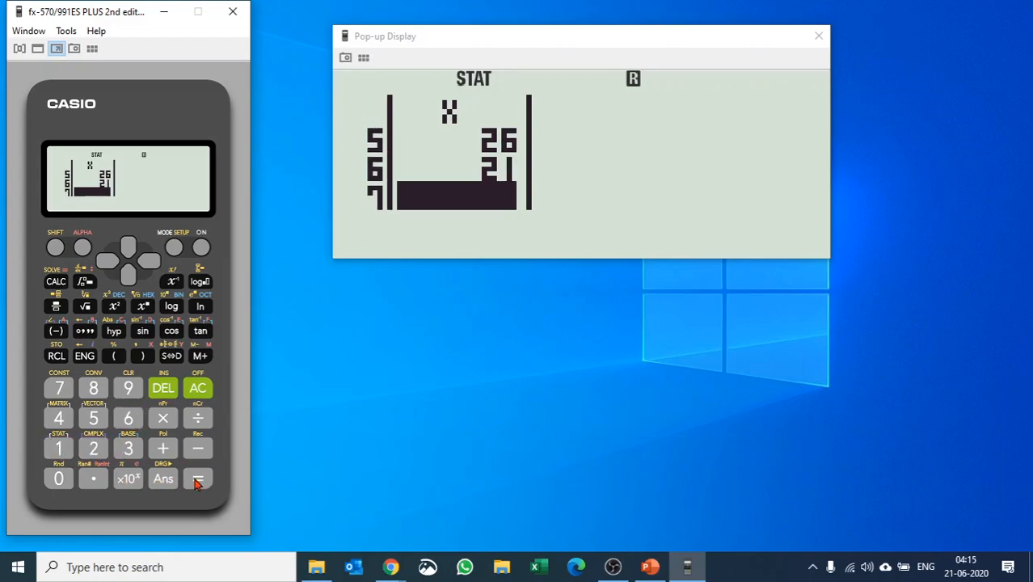
left_click(93, 447)
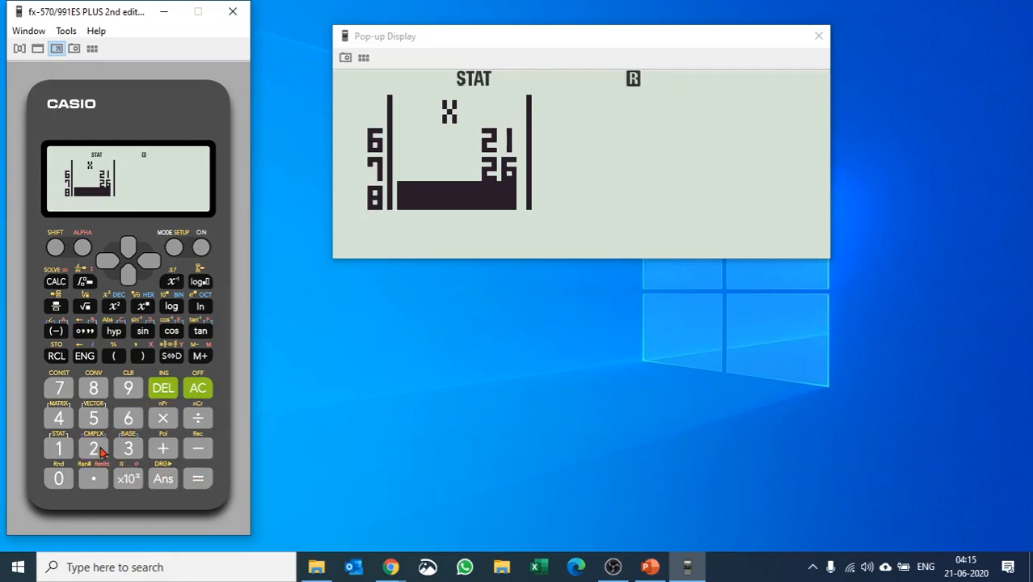
left_click(197, 478)
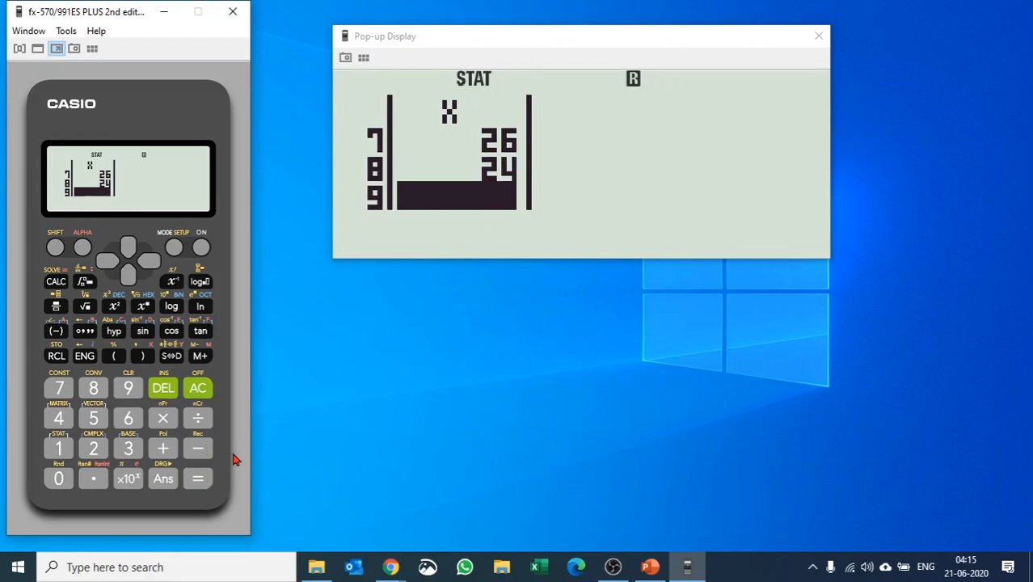
mouse_move(209, 463)
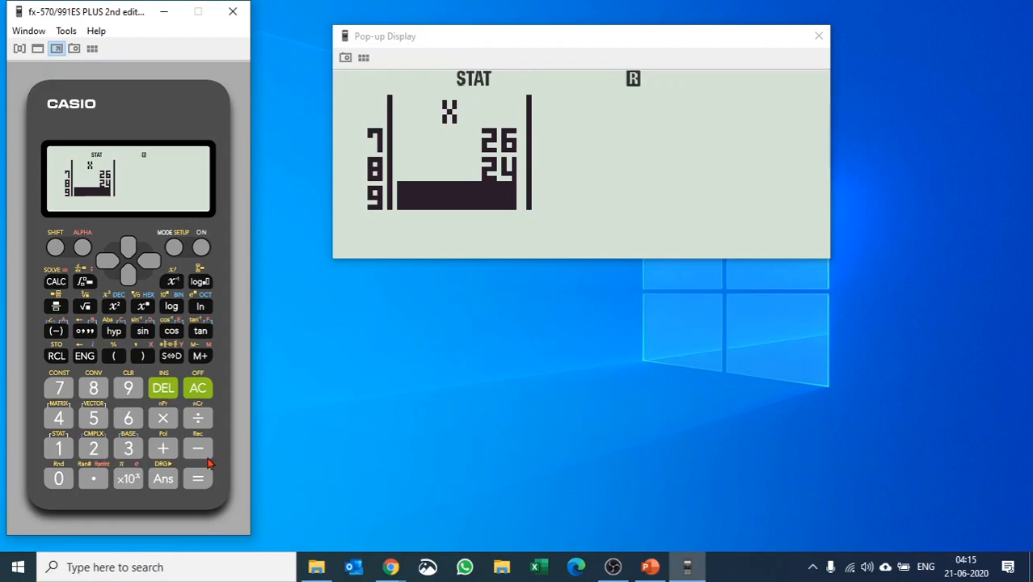
mouse_move(136, 331)
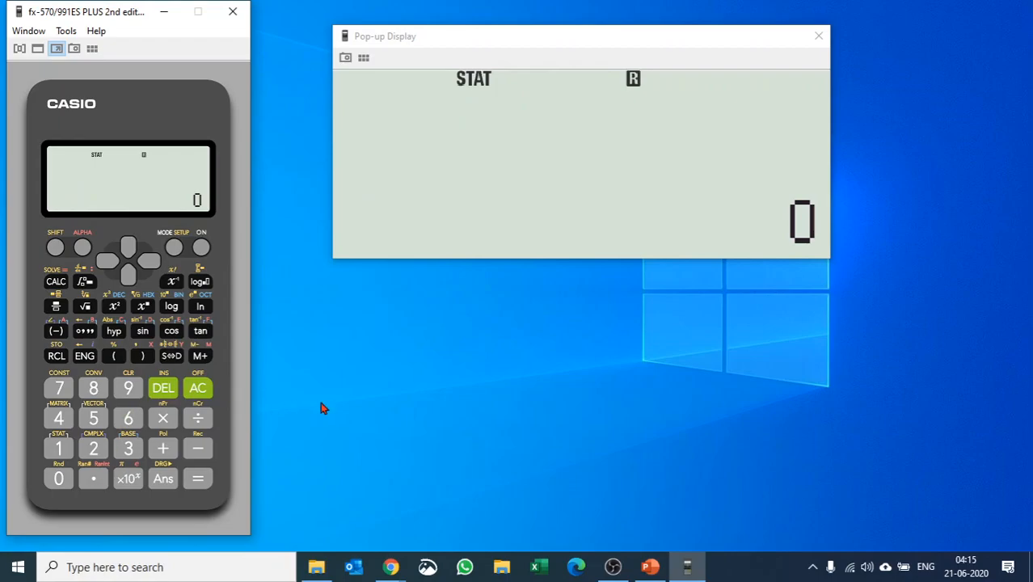
mouse_move(111, 279)
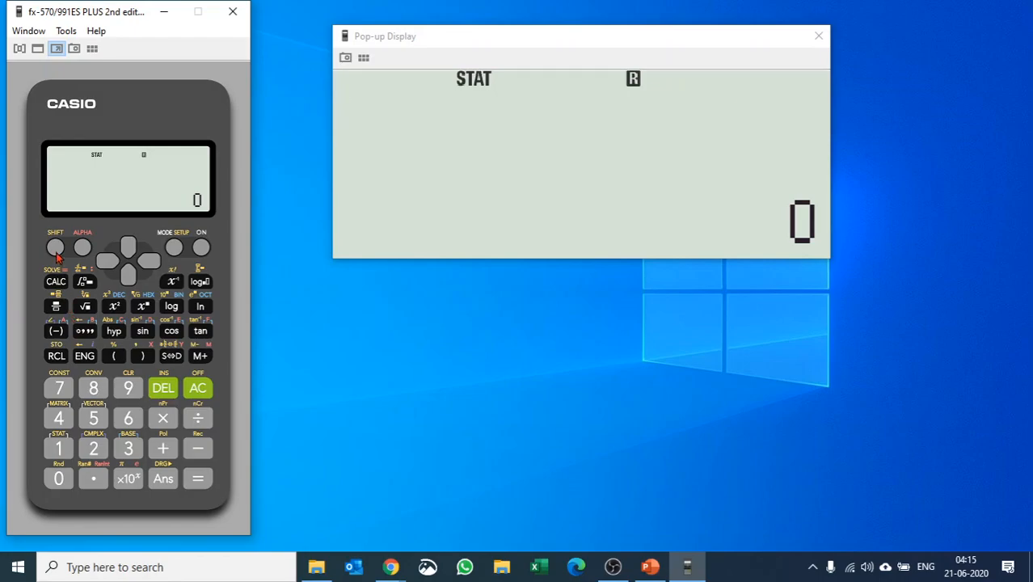
Step: Compute the mean x̄ from the STAT Var menu, showing 23.75
left_click(59, 448)
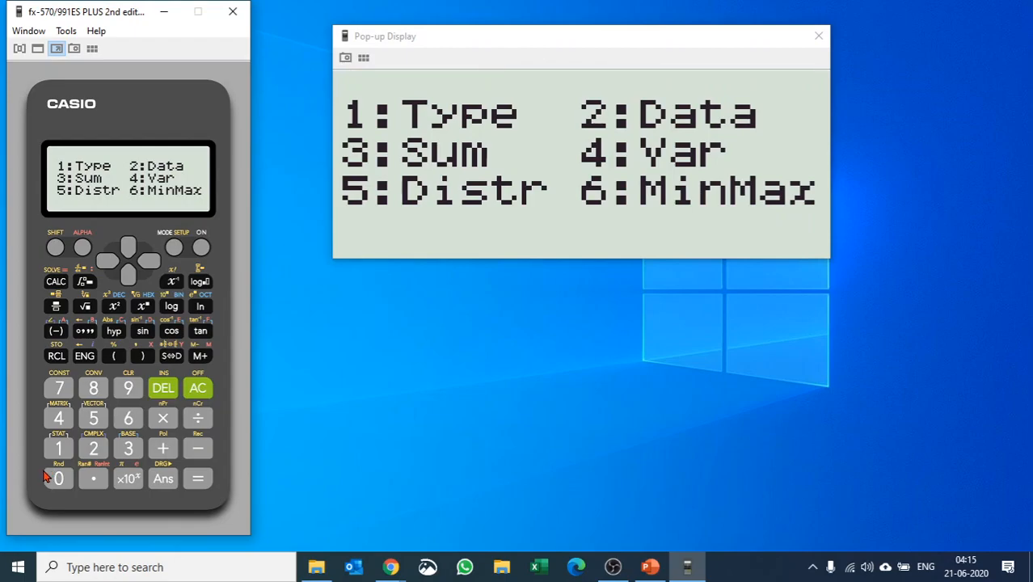
mouse_move(148, 236)
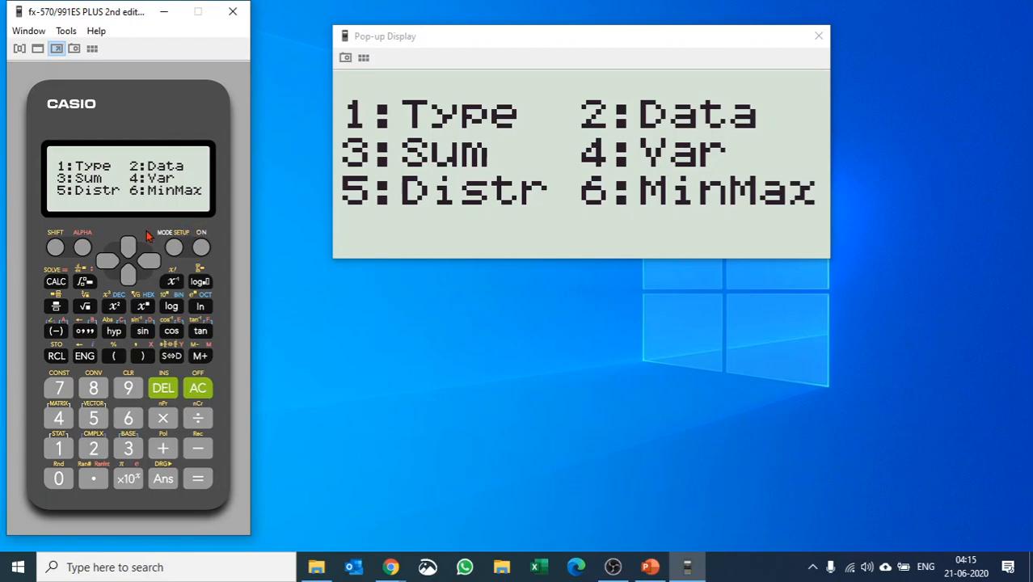
mouse_move(69, 418)
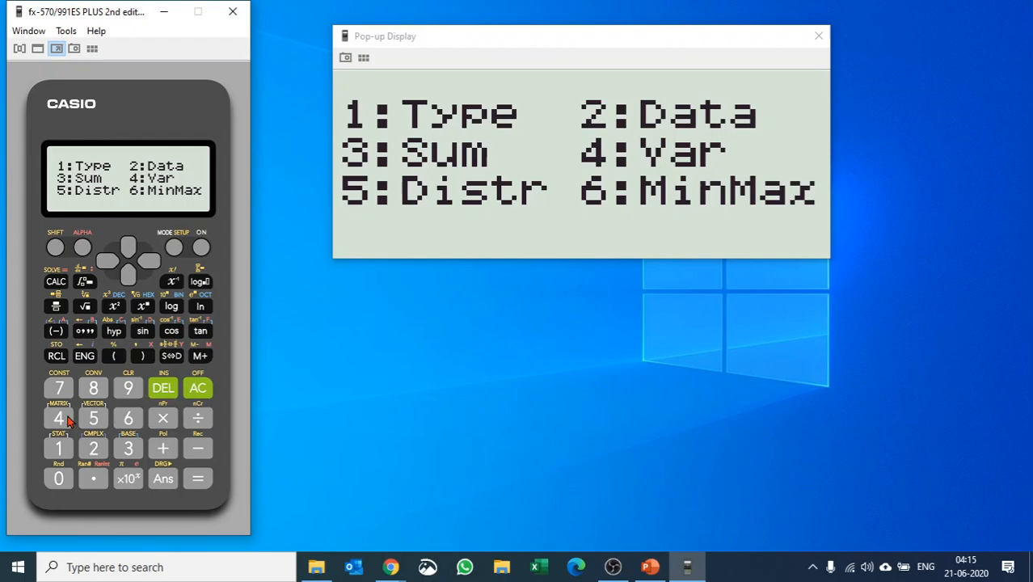
left_click(58, 418)
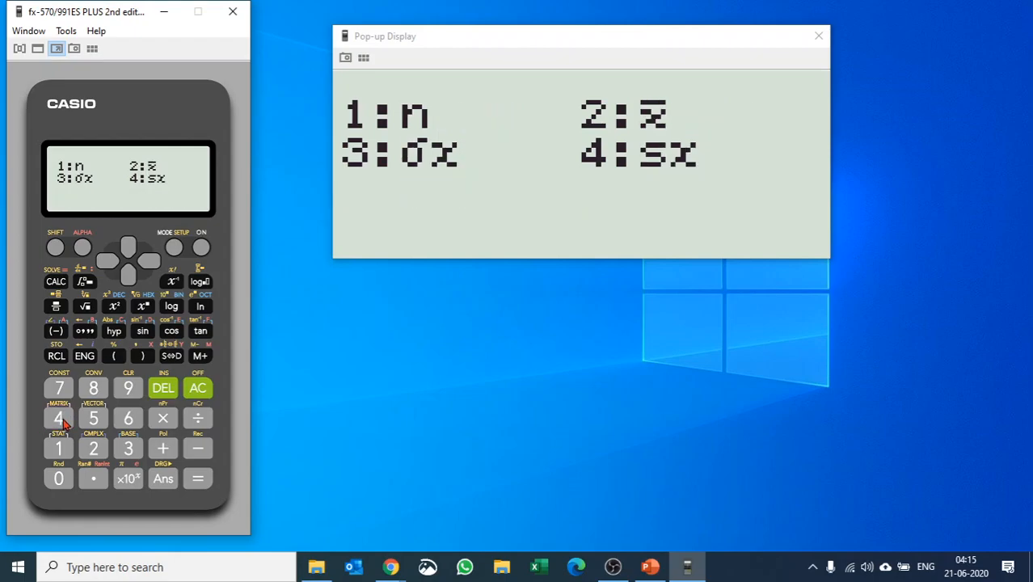
mouse_move(109, 380)
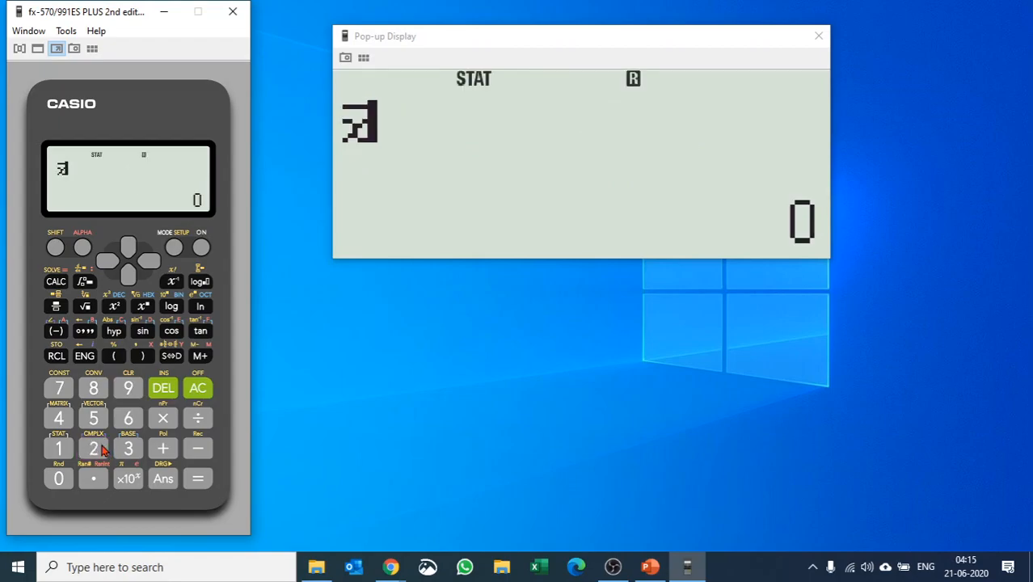
left_click(197, 478)
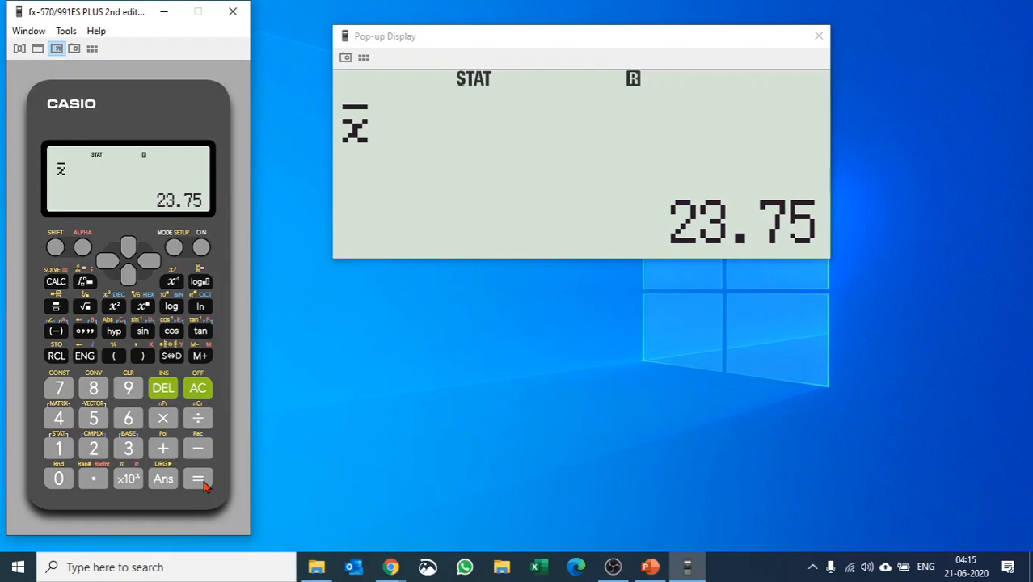
mouse_move(56, 248)
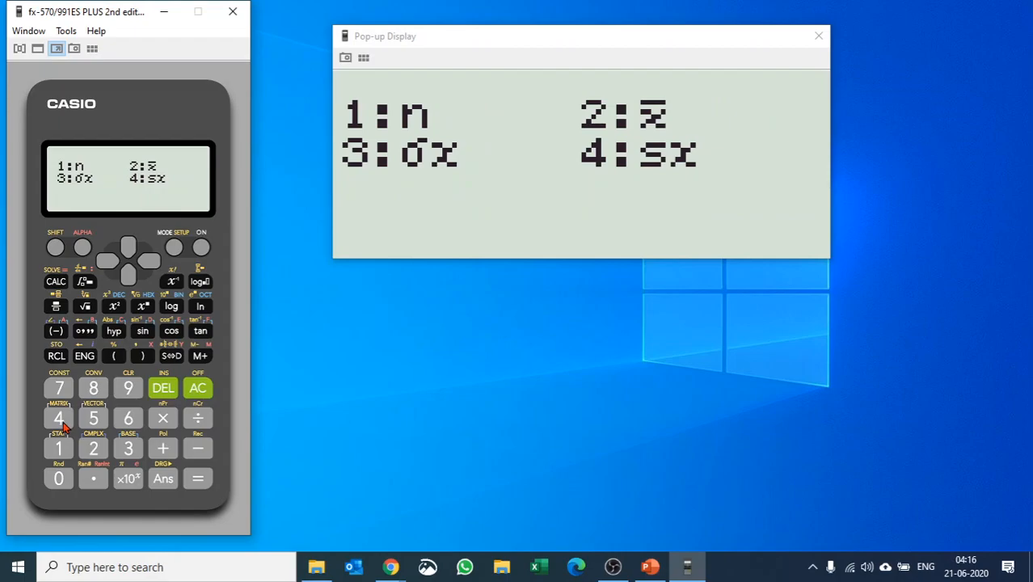
Step: Compute the sample standard deviation sx, showing 2.251983253
left_click(58, 417)
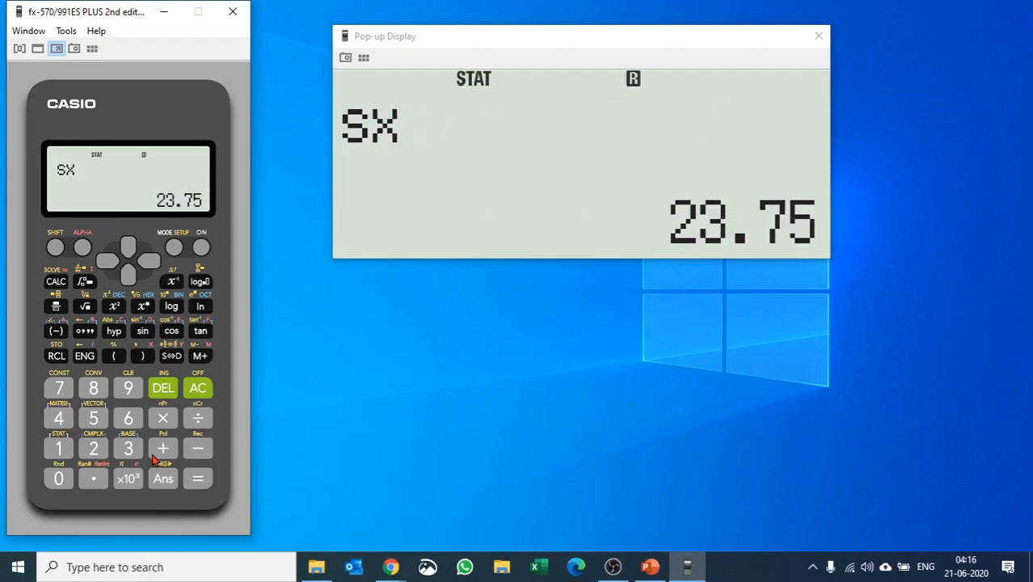
left_click(197, 478)
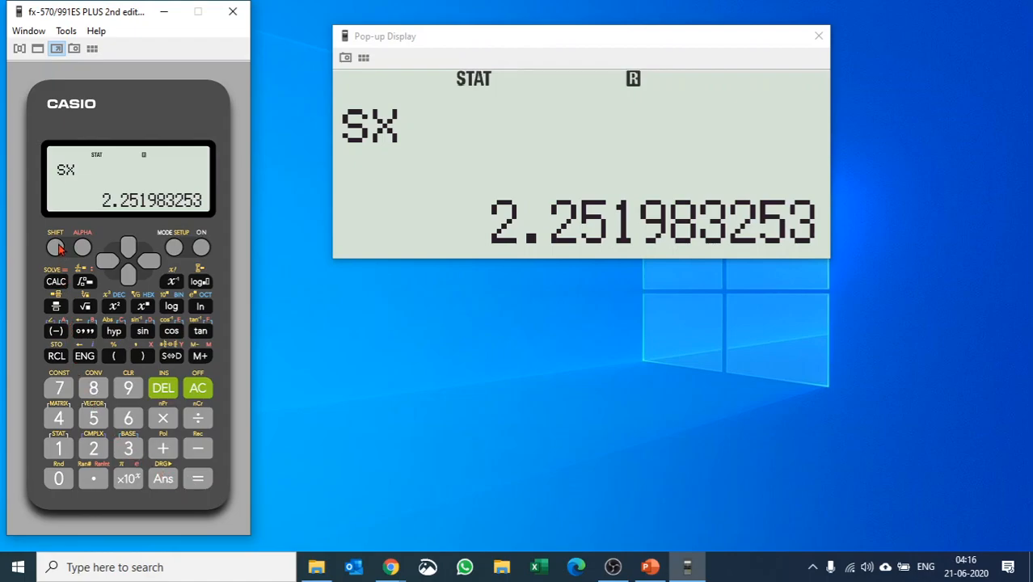
left_click(55, 246)
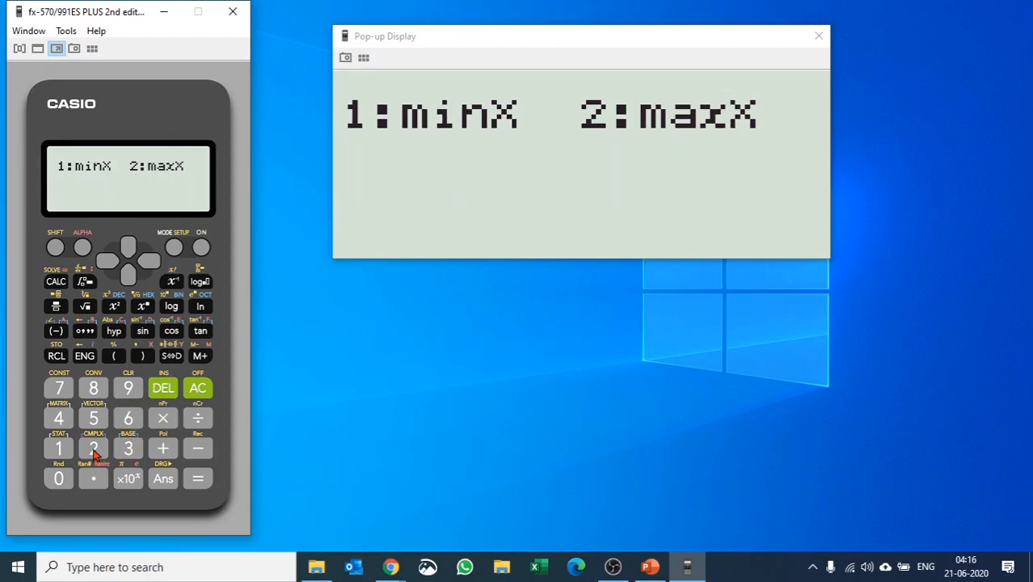
Step: Insert the maxX statistic to find the largest x-value, 26
left_click(93, 449)
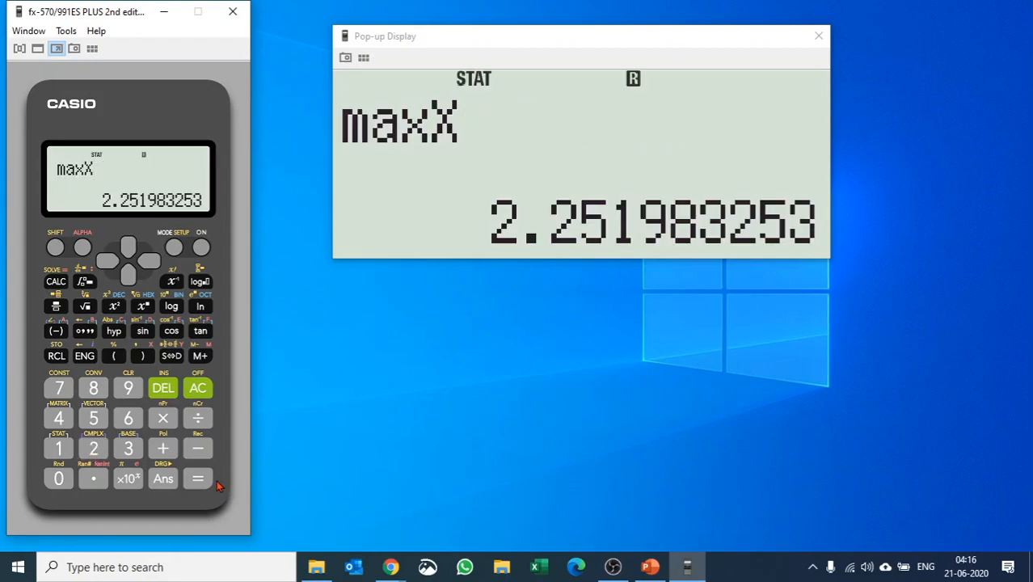
mouse_move(195, 478)
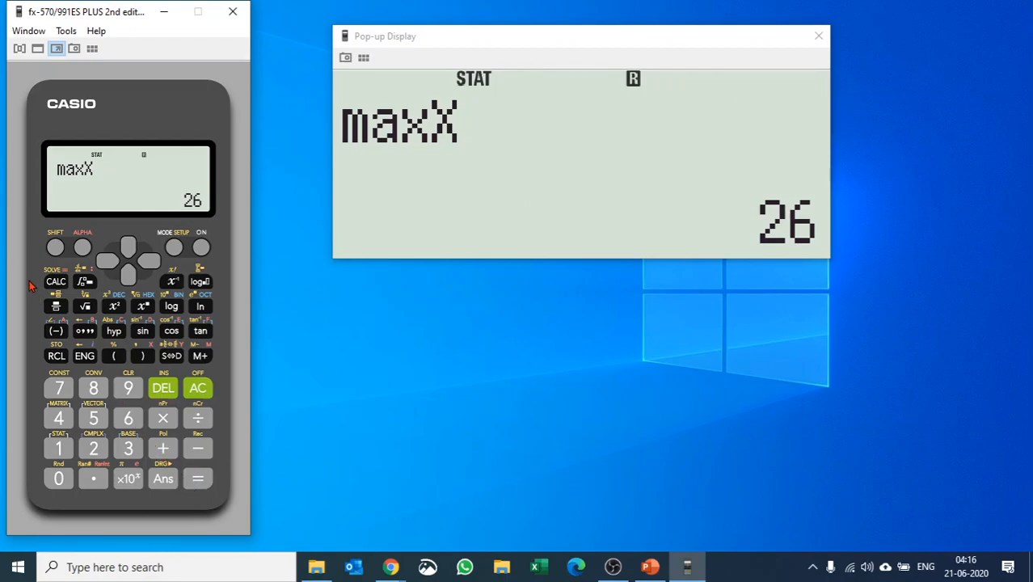
mouse_move(51, 239)
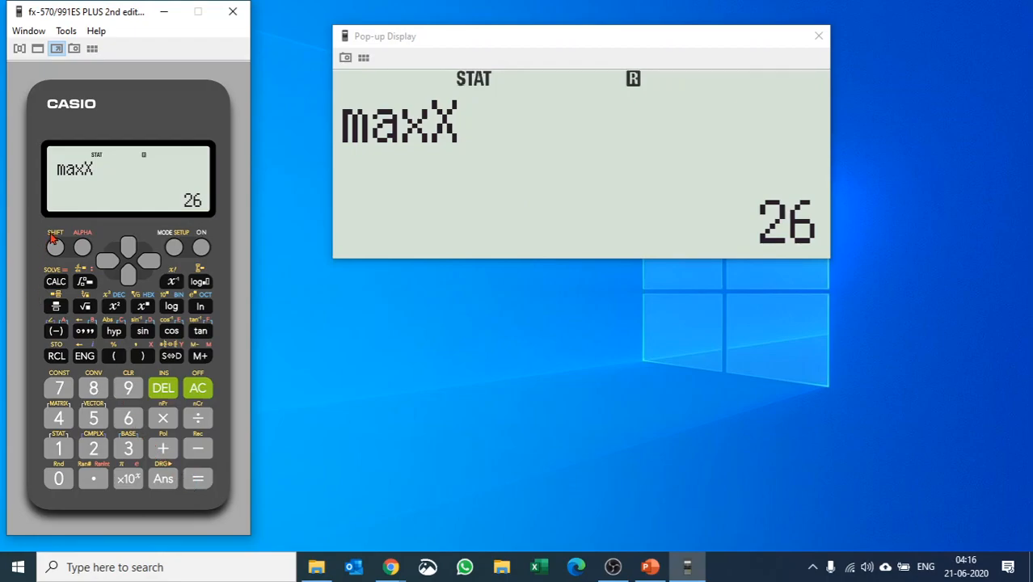